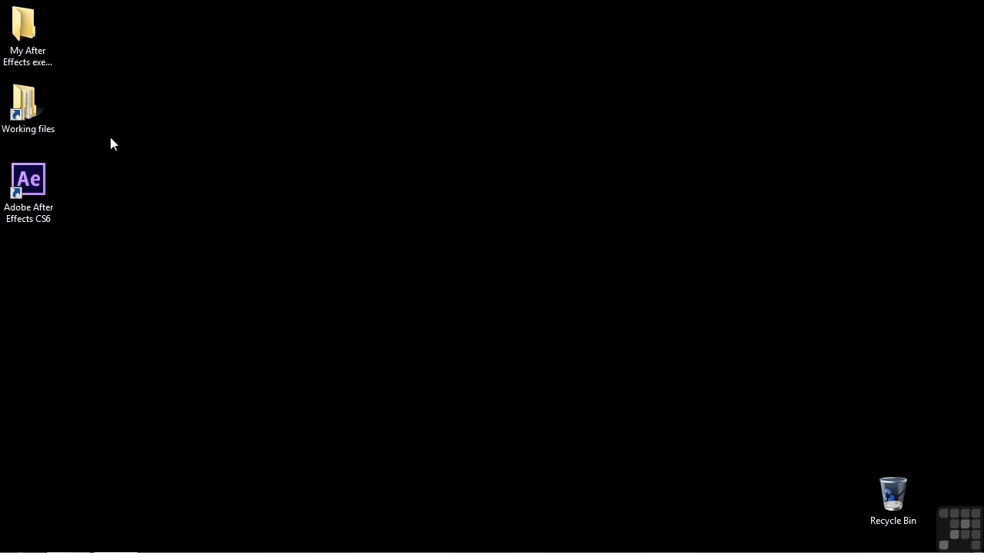
# - Launch the 1804-animation-null.aep project from the Working files folder
pyautogui.click(27, 108)
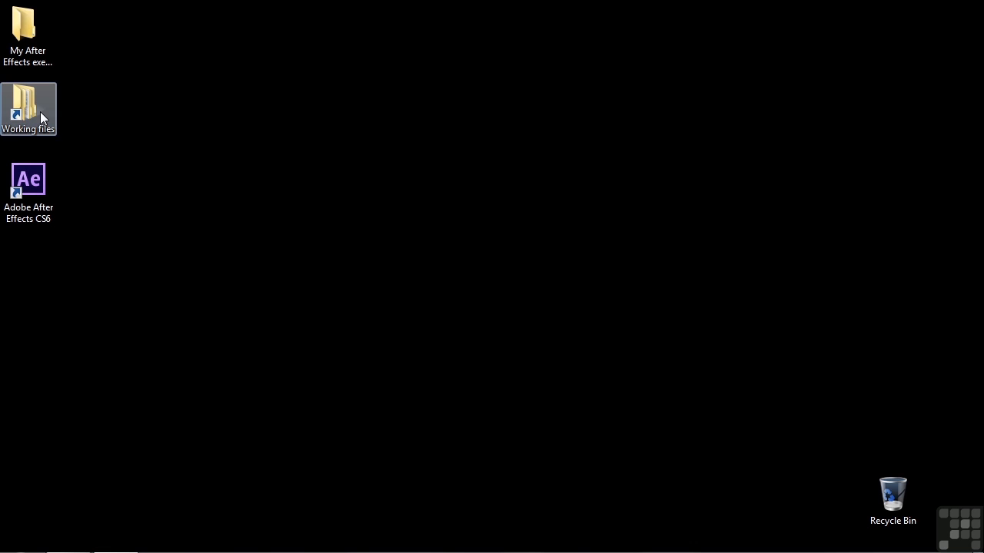
pyautogui.doubleClick(27, 107)
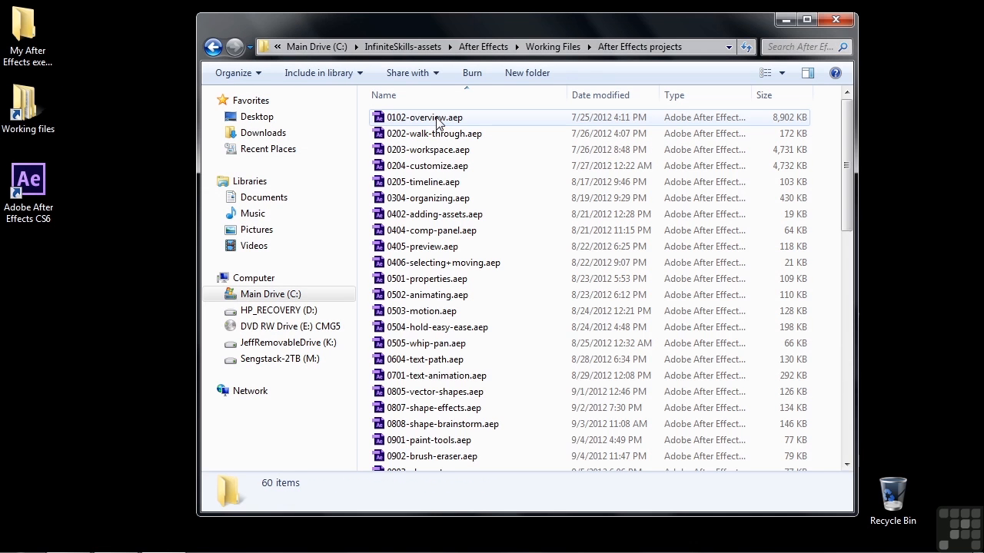
pyautogui.scroll(-3)
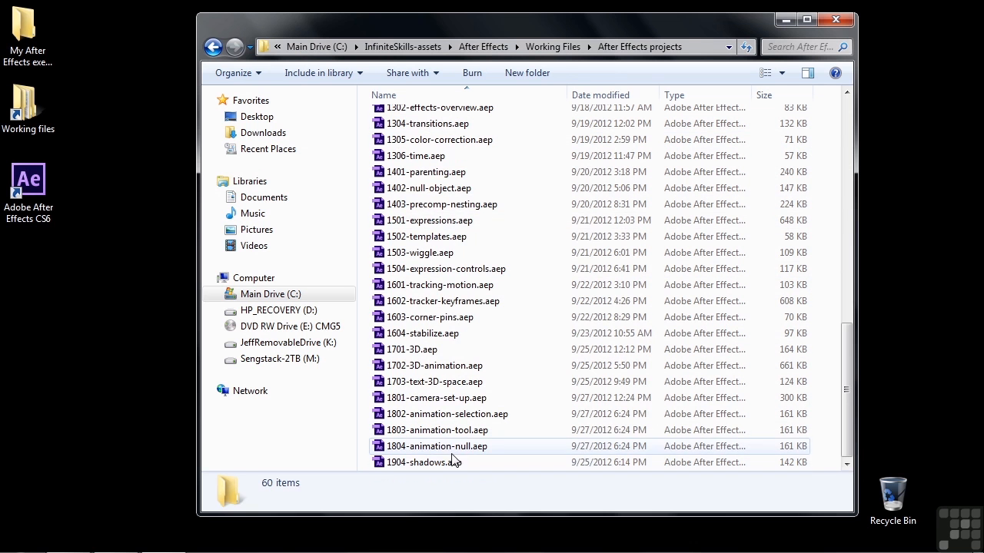
pyautogui.doubleClick(436, 445)
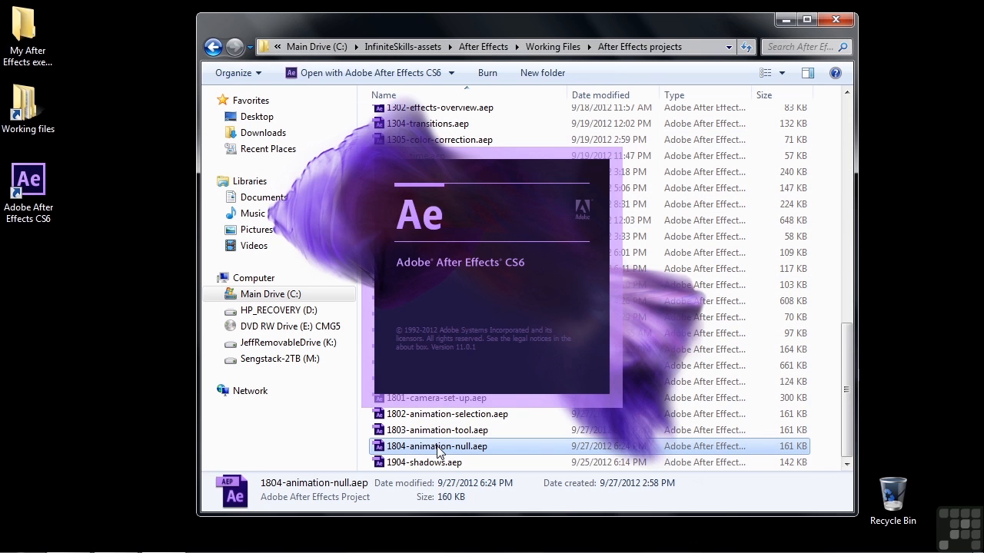
# - Load the project so Comp 1 with its 3D text and character layers appears
pyautogui.doubleClick(437, 446)
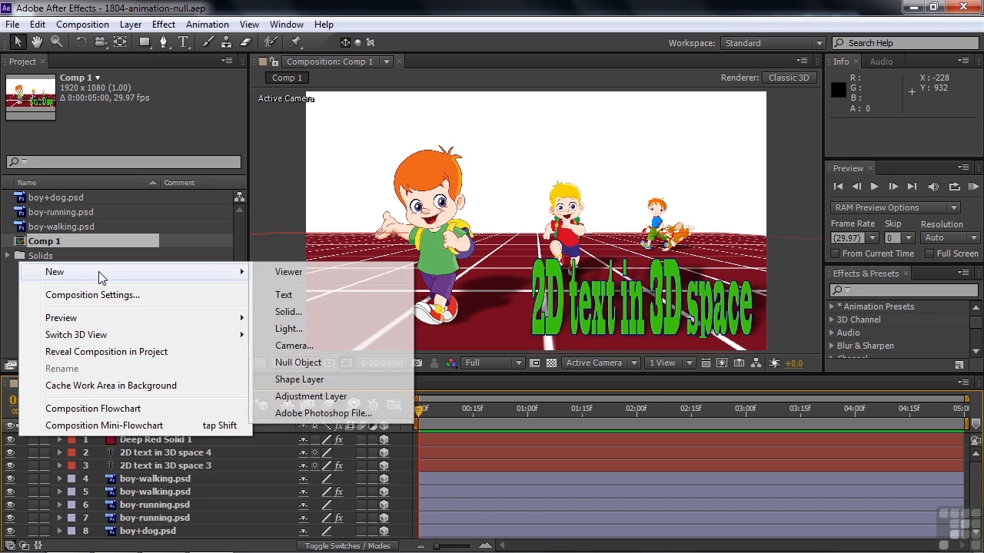
# - Add a Two-Node 50mm camera layer, Camera 1, at the top of Comp 1
pyautogui.click(295, 345)
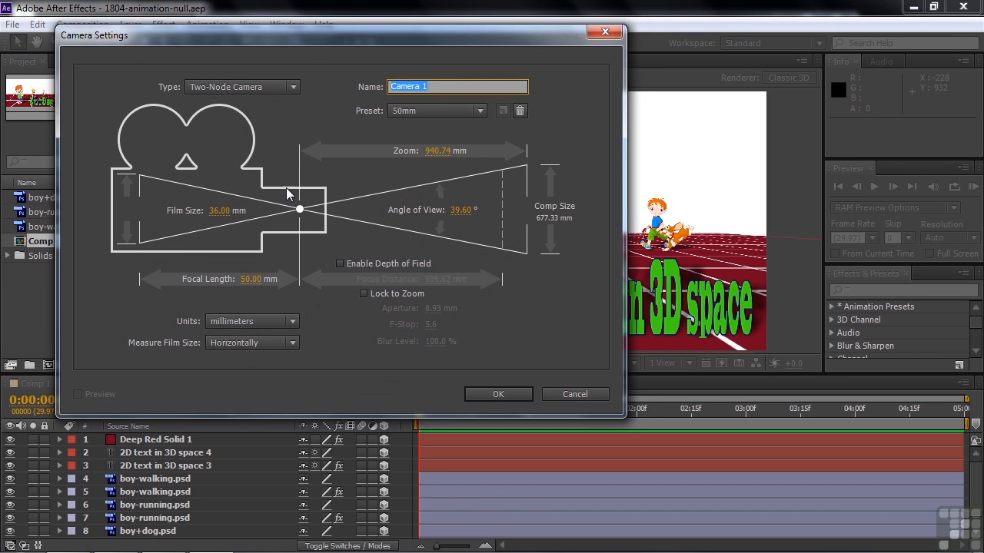
pyautogui.moveTo(341, 127)
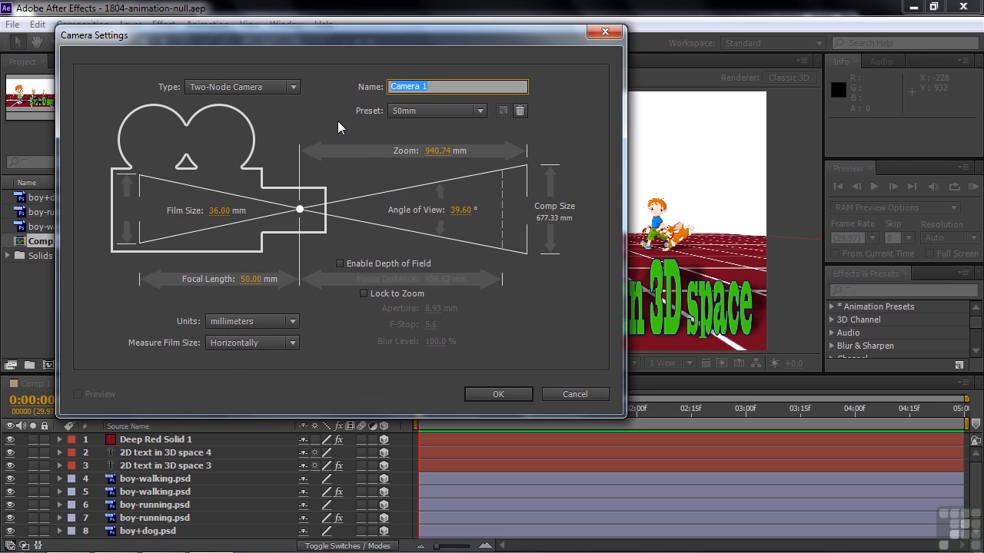
pyautogui.moveTo(354, 273)
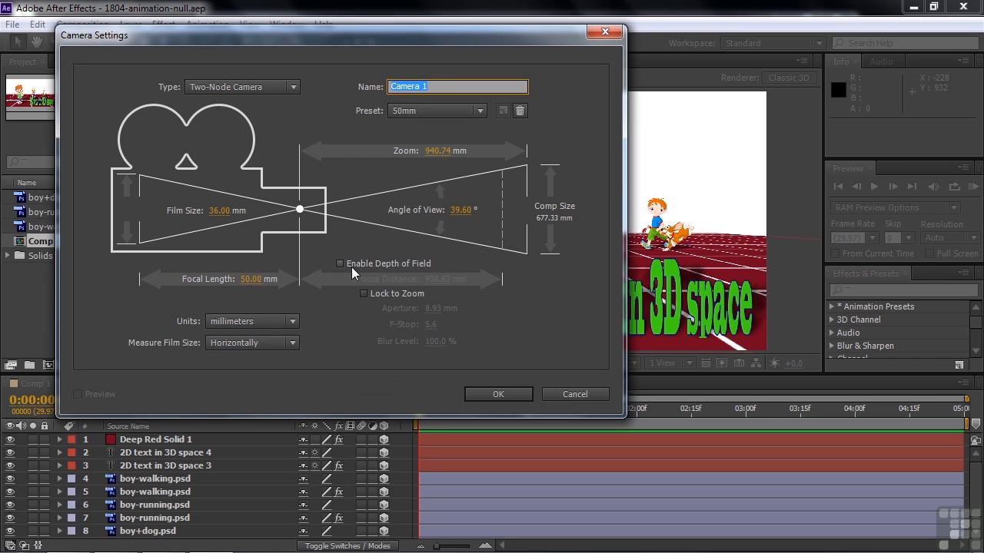
pyautogui.click(498, 394)
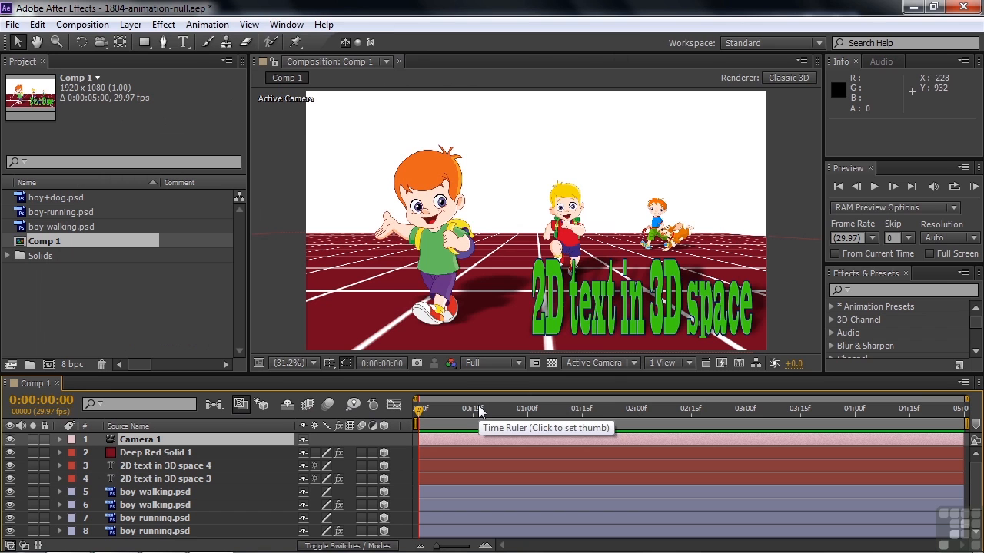
pyautogui.moveTo(701, 223)
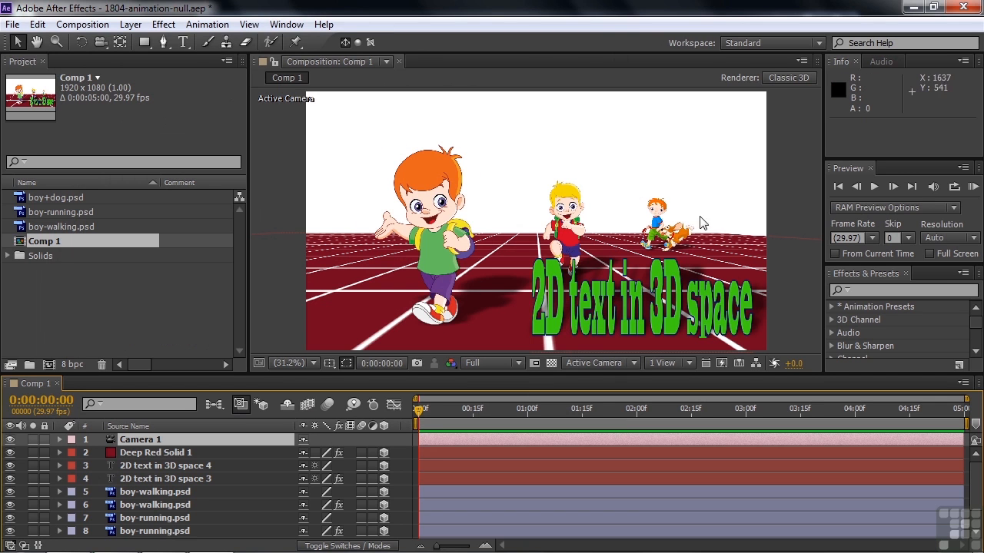
pyautogui.moveTo(320, 274)
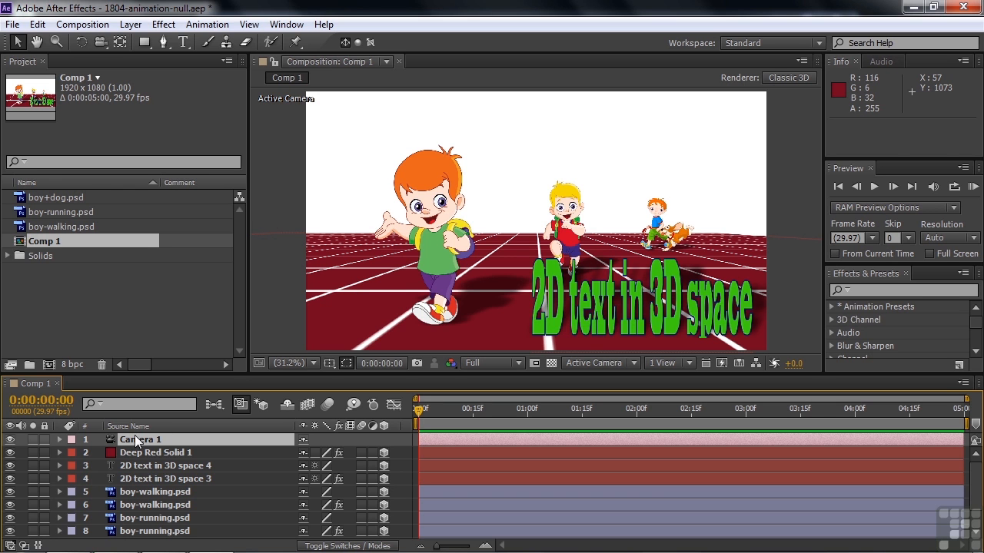
# - Add Null 5 above Camera 1 and parent the camera to it via the Parent column
pyautogui.rightClick(138, 439)
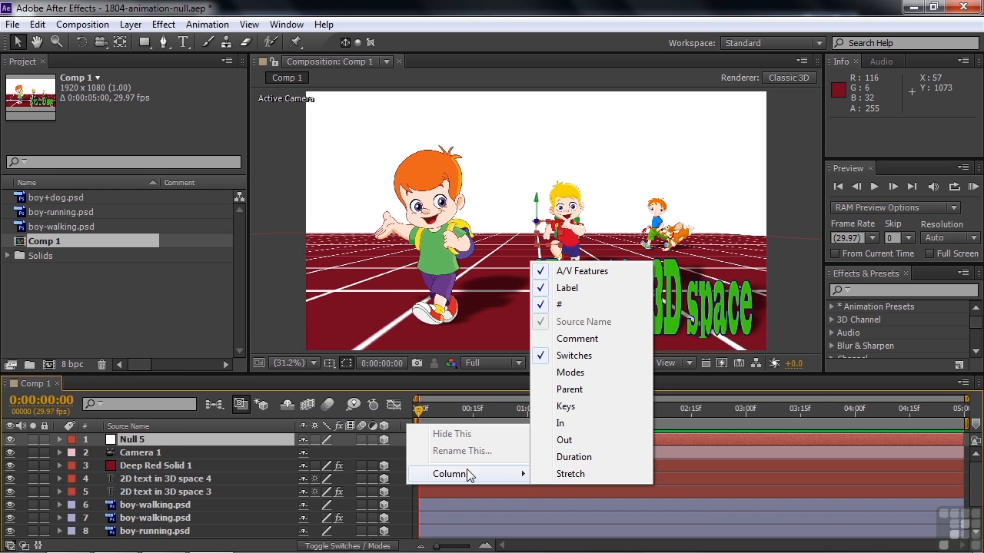
pyautogui.click(569, 389)
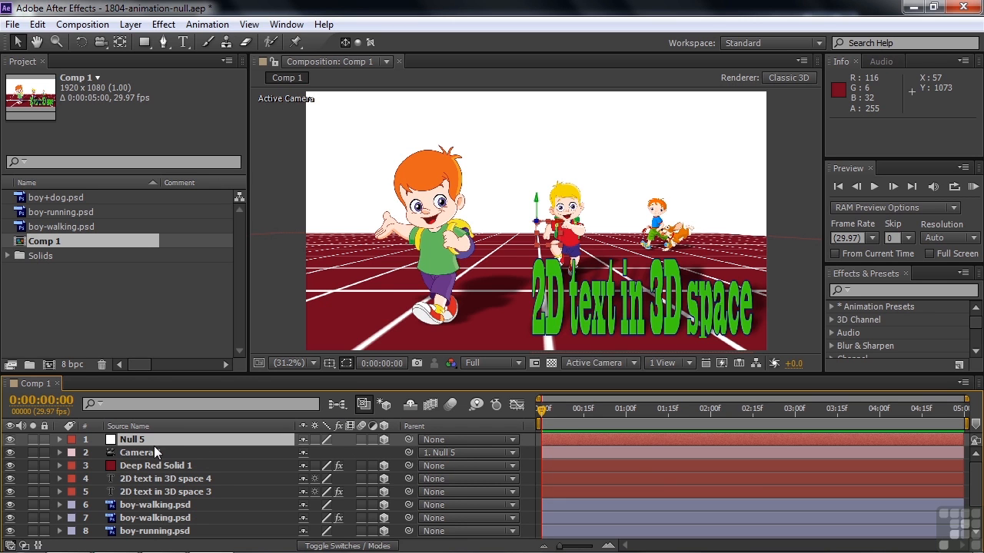
pyautogui.rightClick(137, 451)
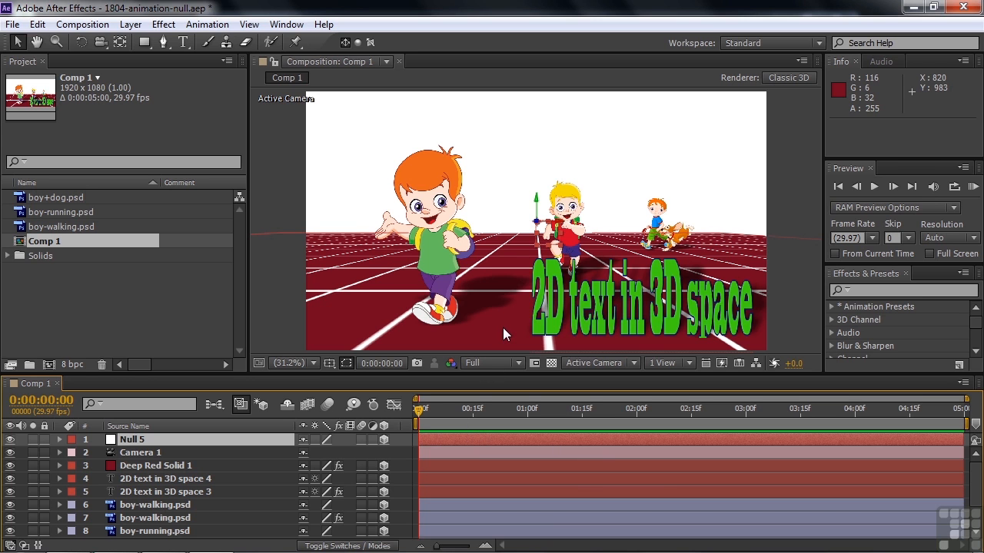
pyautogui.click(566, 230)
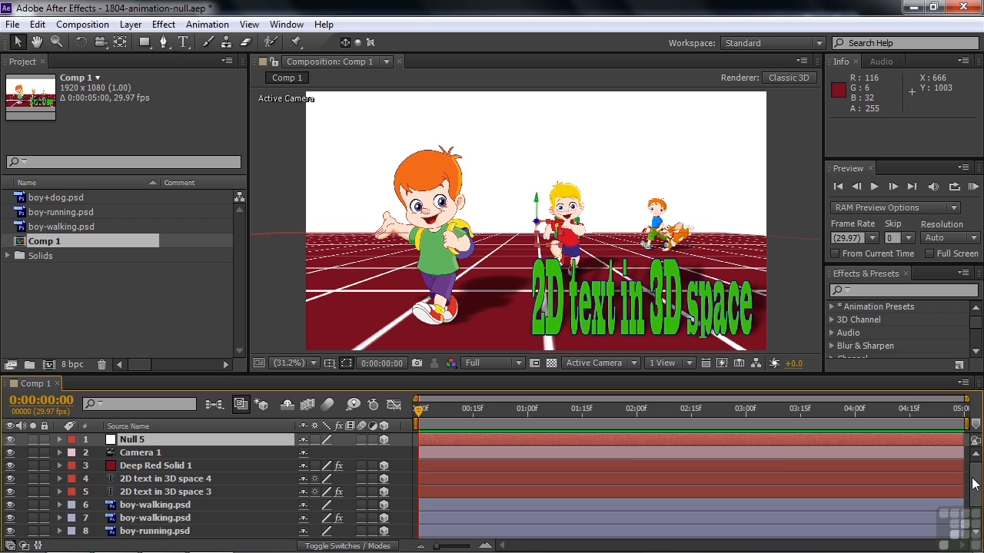
pyautogui.scroll(-3)
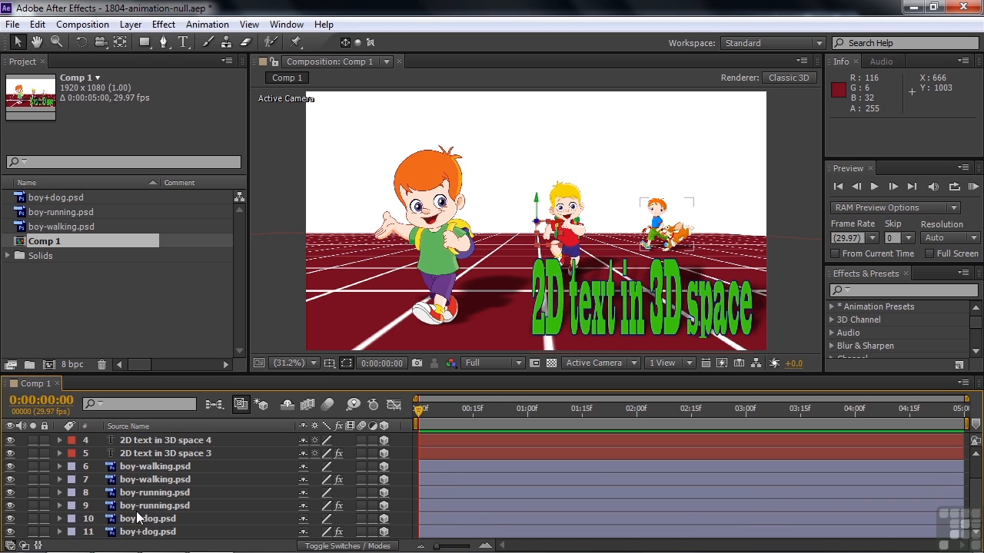
# - Select Null 5 and expose its Position, framing the red-shirted boy in close-up
pyautogui.click(151, 518)
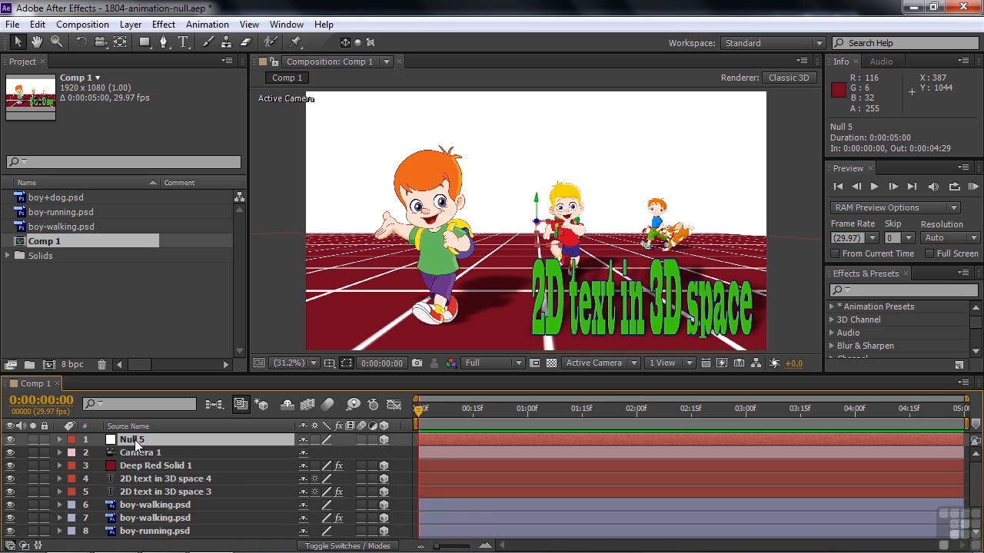
pyautogui.click(59, 439)
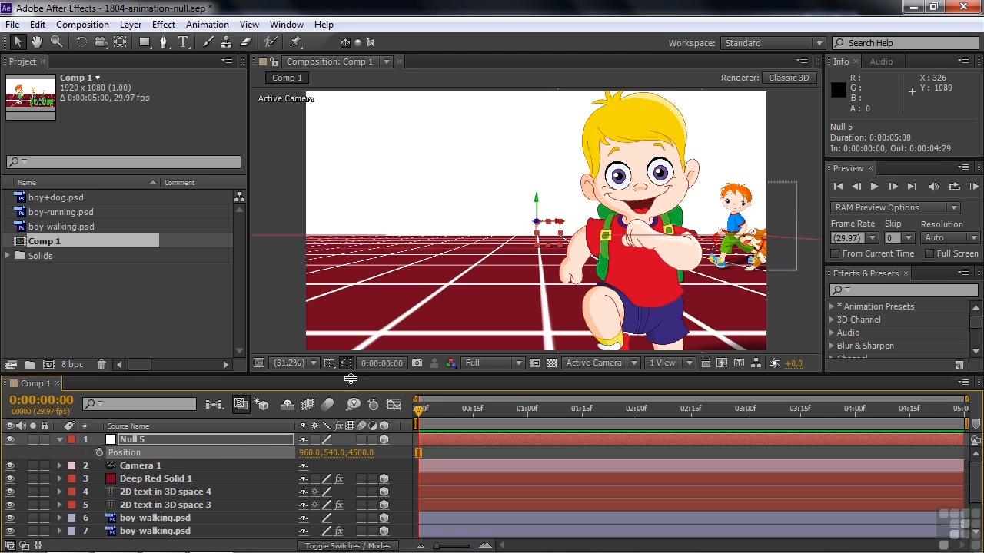
pyautogui.moveTo(233, 436)
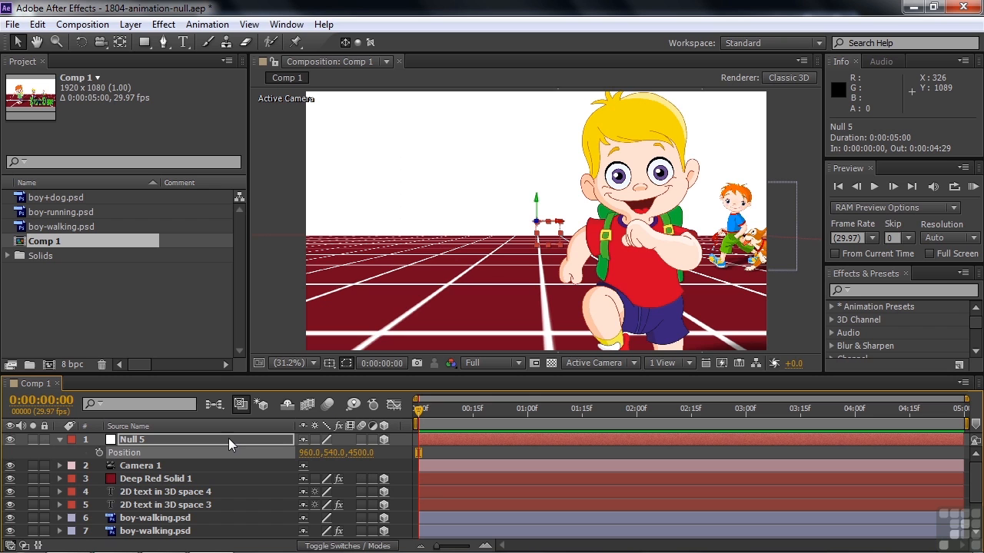
pyautogui.moveTo(224, 438)
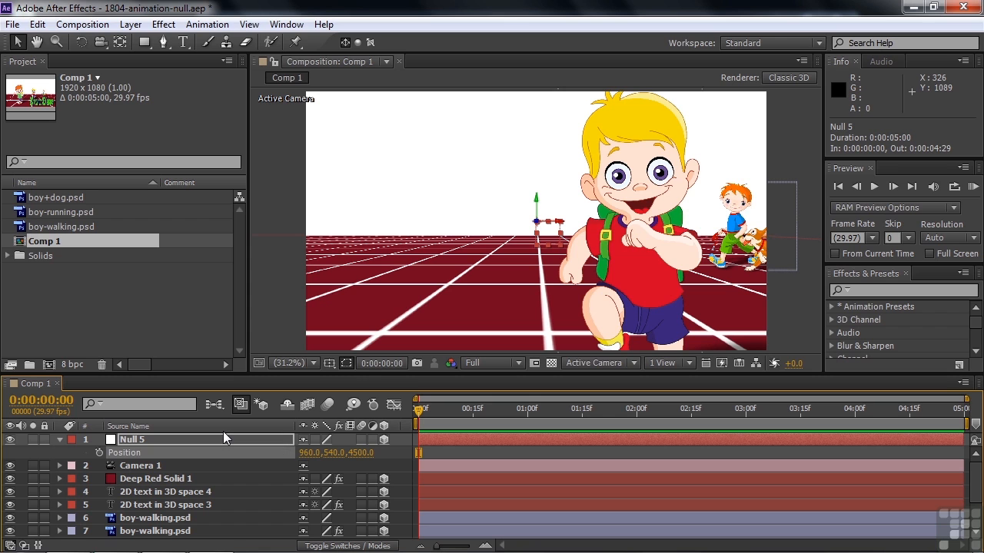
pyautogui.moveTo(181, 470)
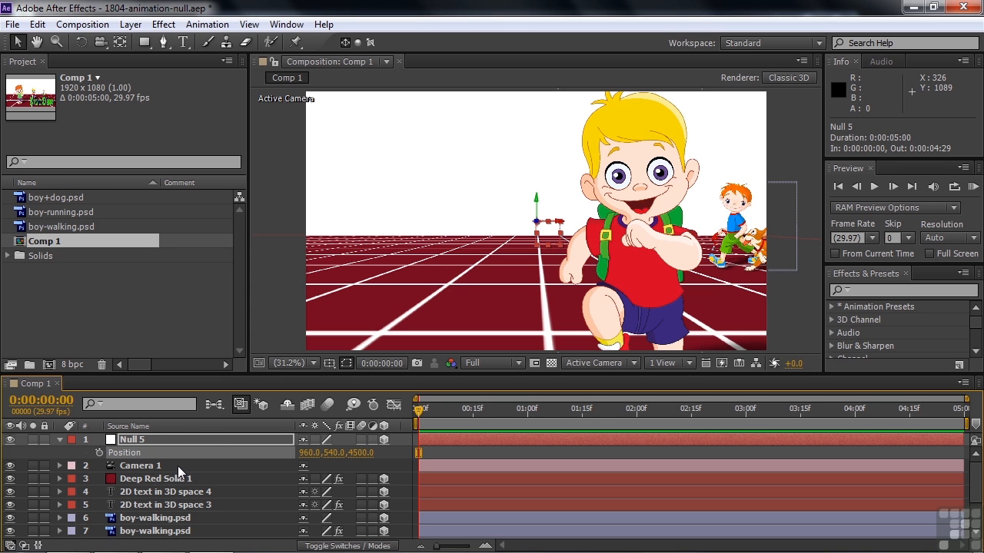
pyautogui.moveTo(206, 449)
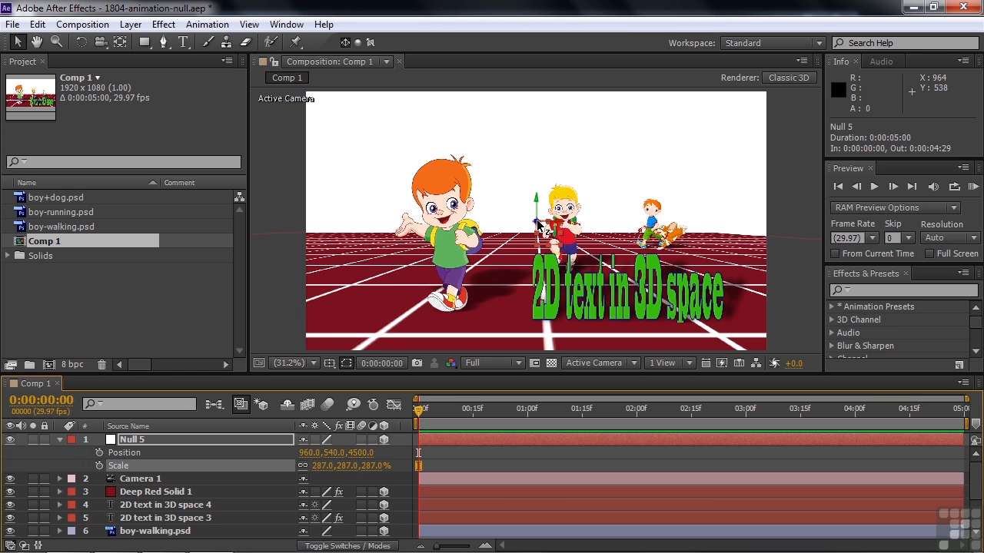
pyautogui.moveTo(537, 227)
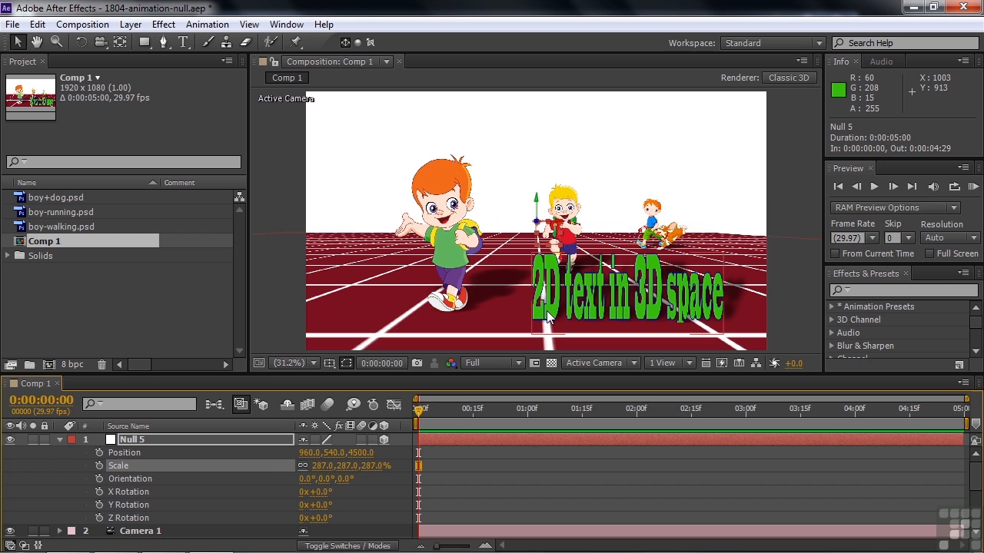
# - Keyframe Null 5's Y Rotation from the start to near two seconds and scrub the swing
pyautogui.click(98, 504)
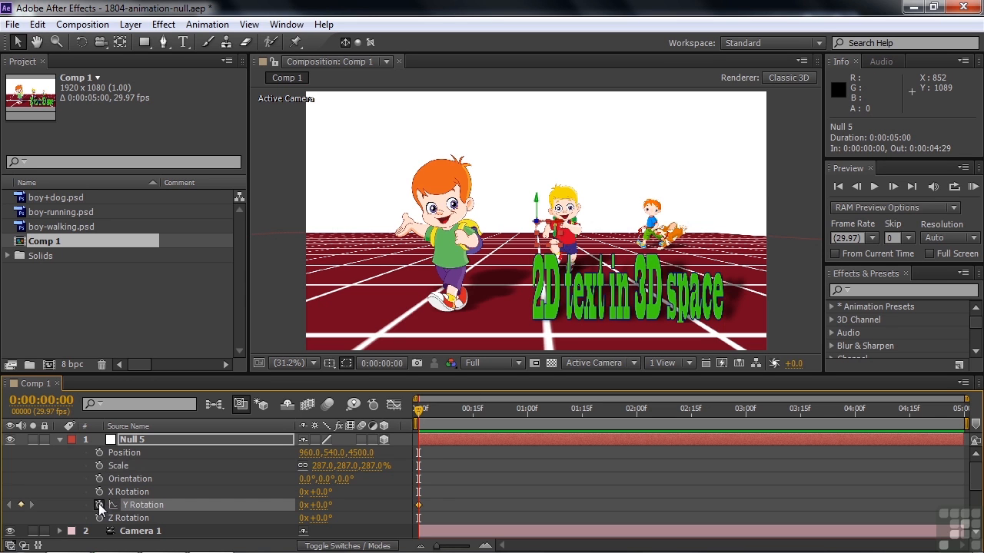
pyautogui.click(489, 409)
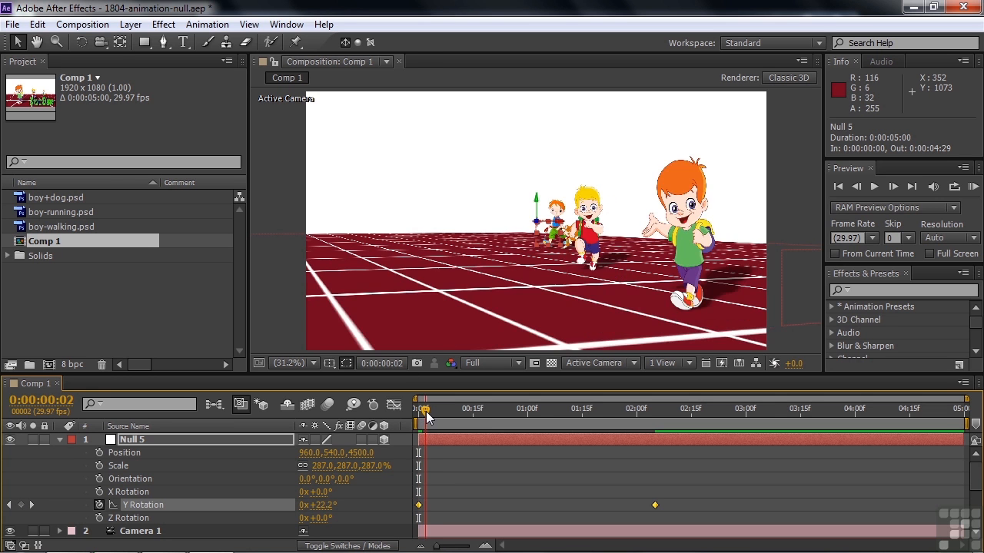
pyautogui.moveTo(423, 409); pyautogui.dragTo(458, 409)
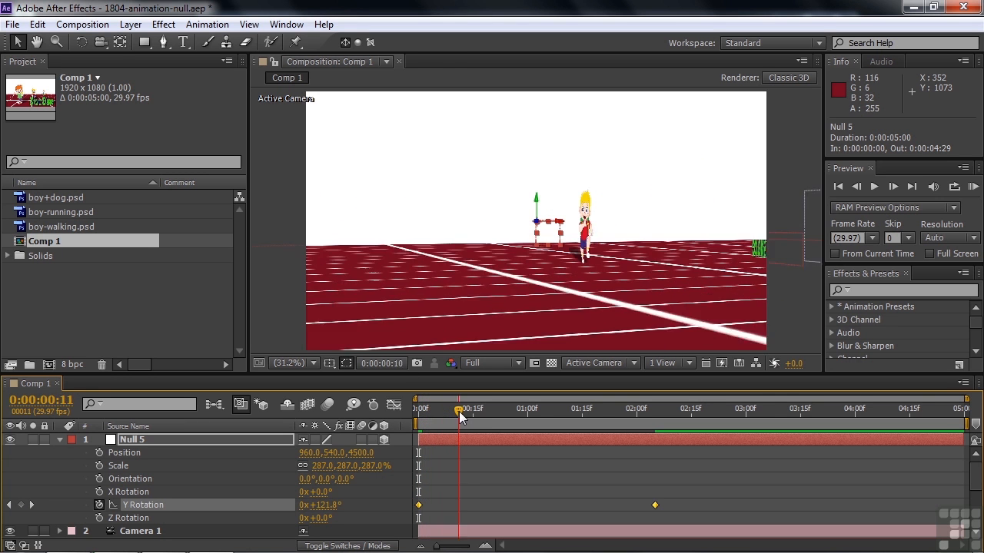
pyautogui.moveTo(458, 409); pyautogui.dragTo(489, 409)
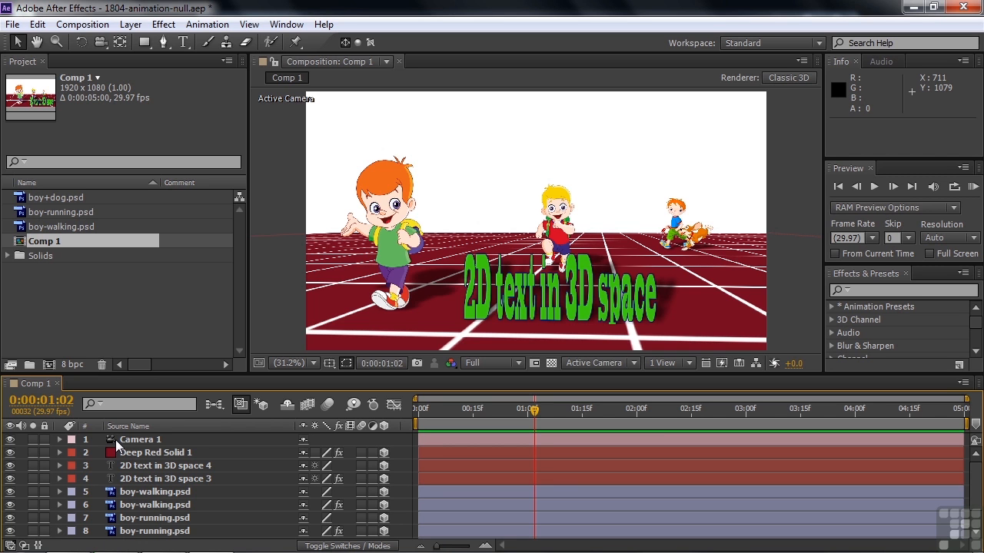
# - Remove Null 5 and show the viewer layout choices for the composition
pyautogui.click(58, 439)
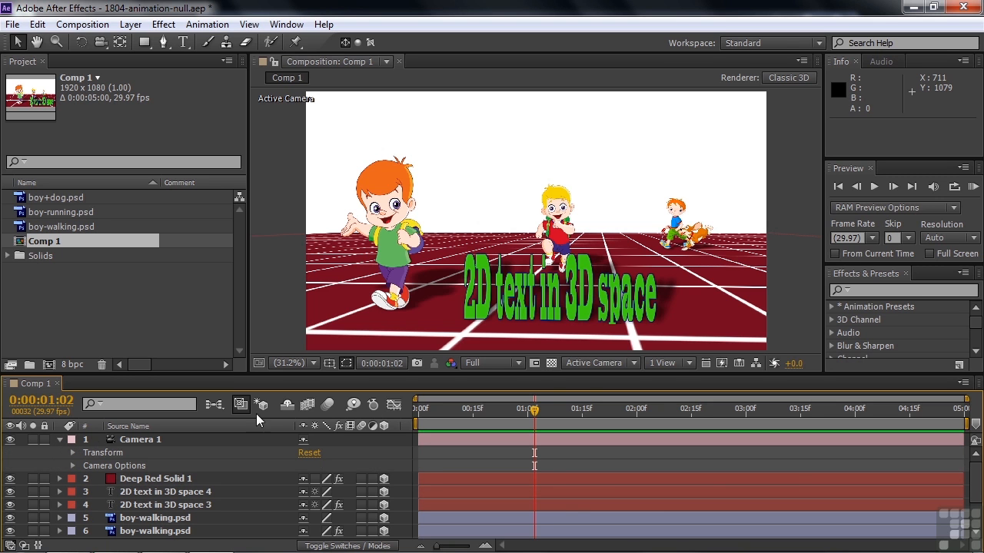
pyautogui.click(667, 362)
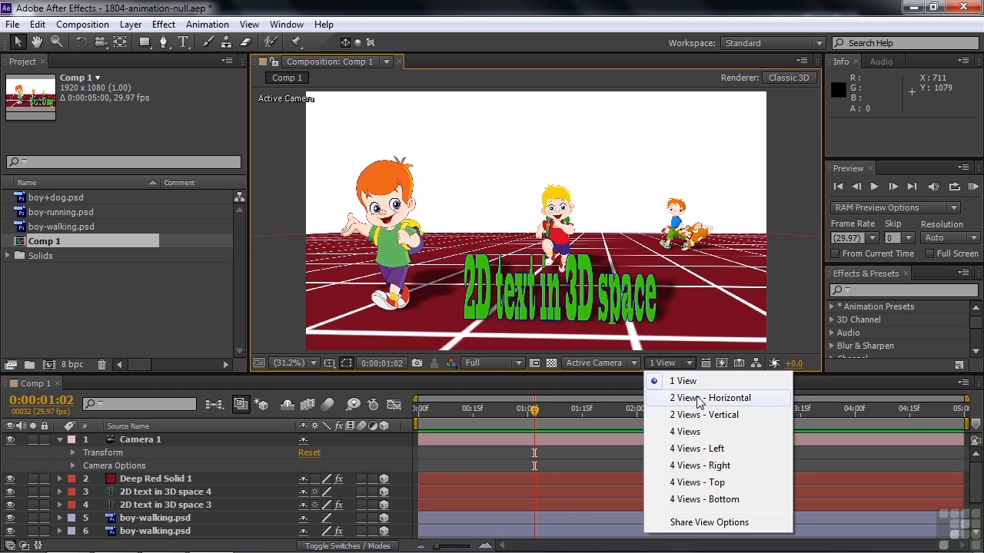
# - Switch to 2 Views - Horizontal with a Top view beside Active Camera
pyautogui.click(710, 396)
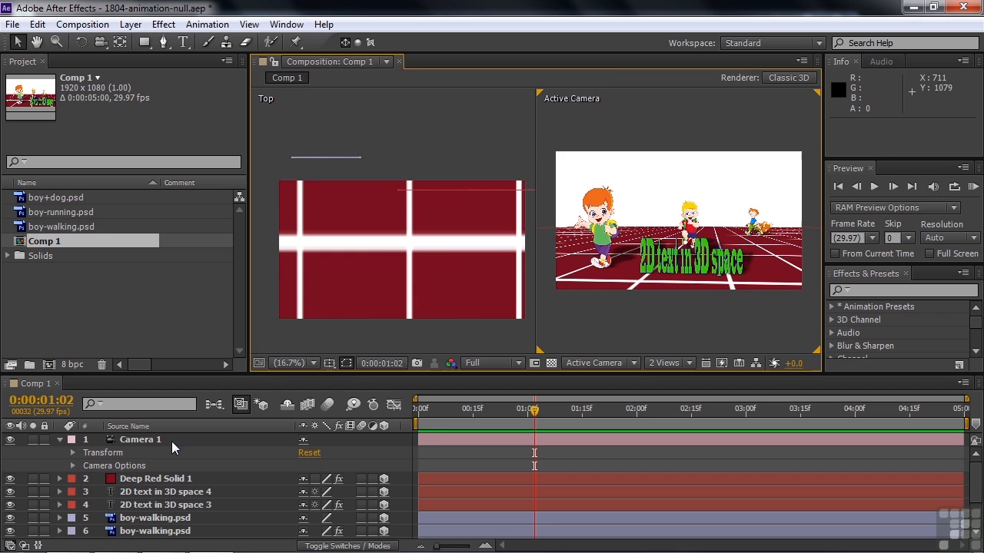
pyautogui.click(138, 439)
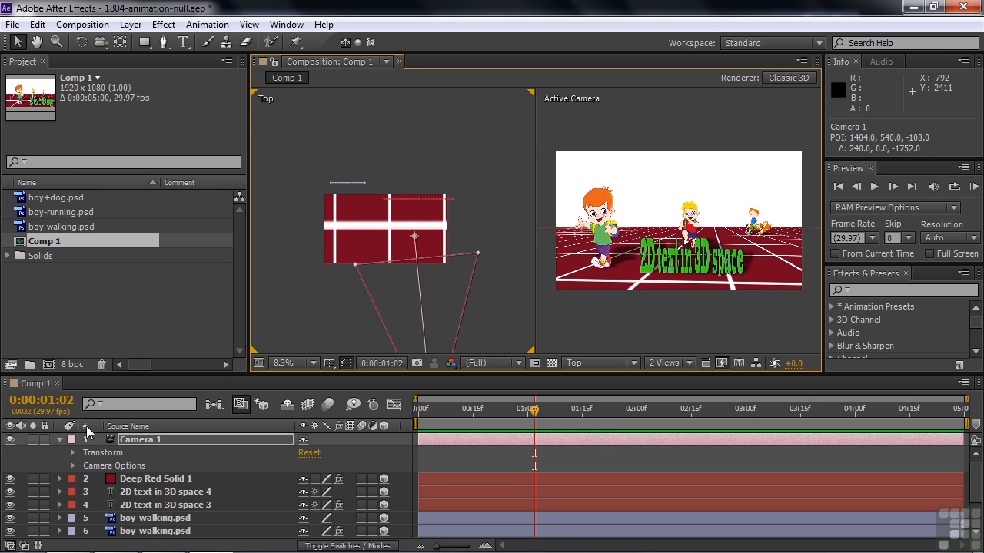
# - Add a new null object layer, Null 6, at the top of Comp 1
pyautogui.rightClick(43, 239)
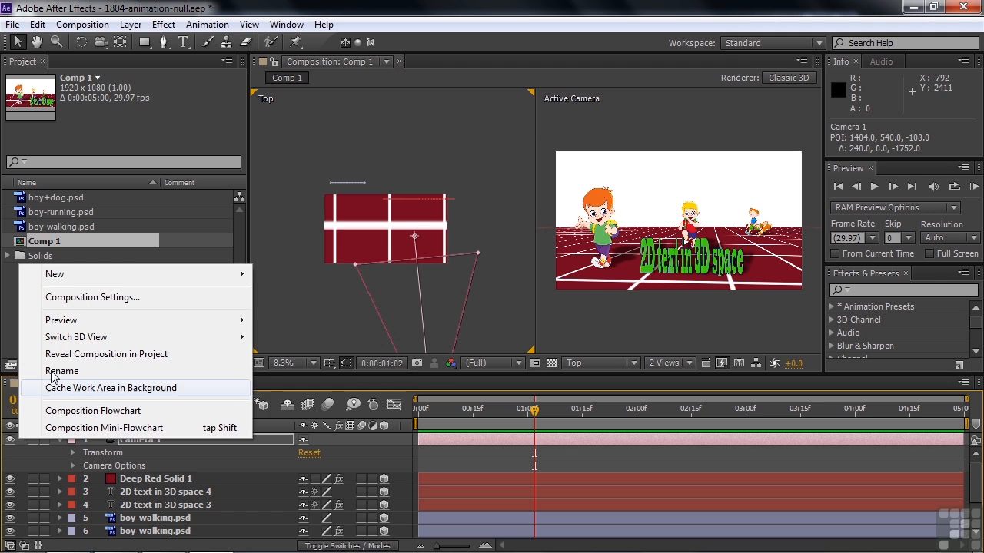
pyautogui.click(55, 274)
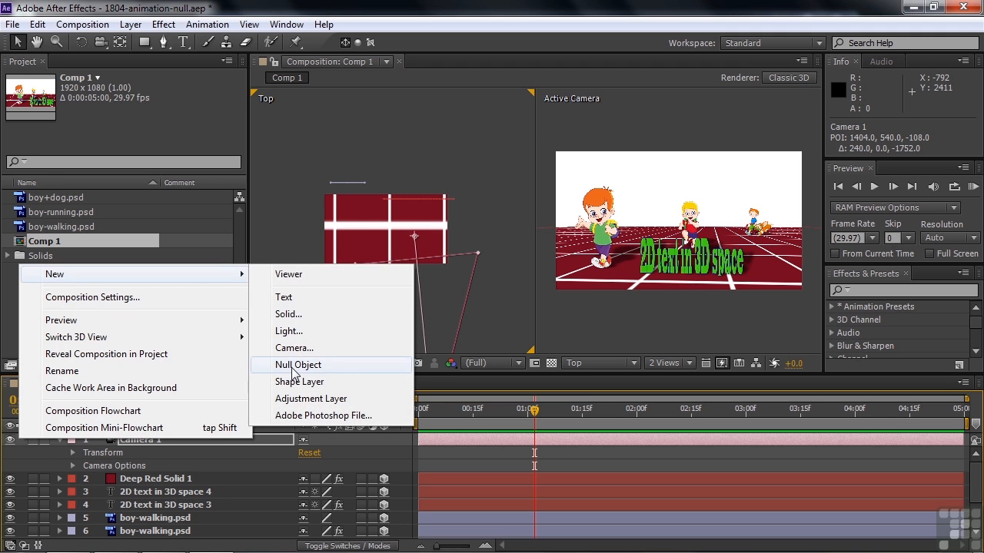
pyautogui.click(299, 364)
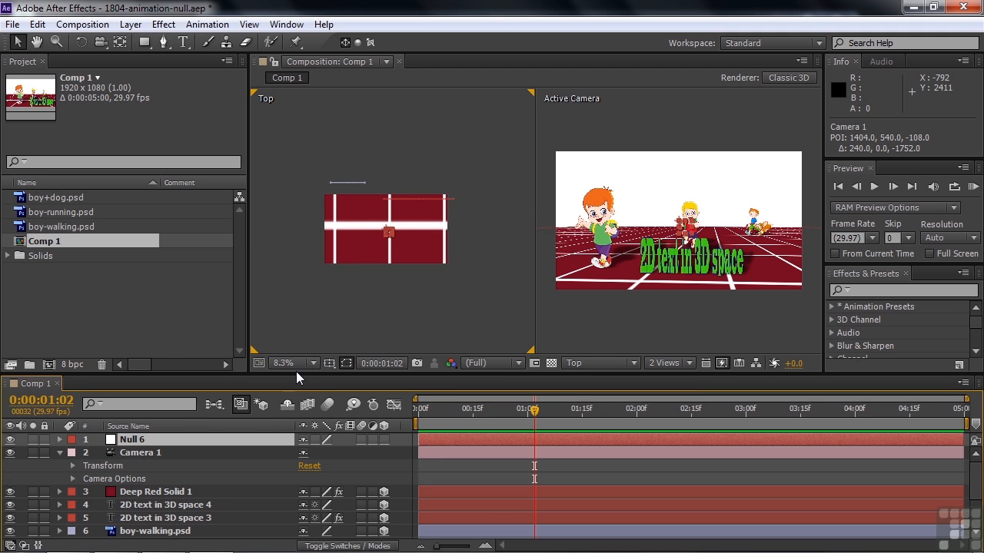
pyautogui.moveTo(264, 452)
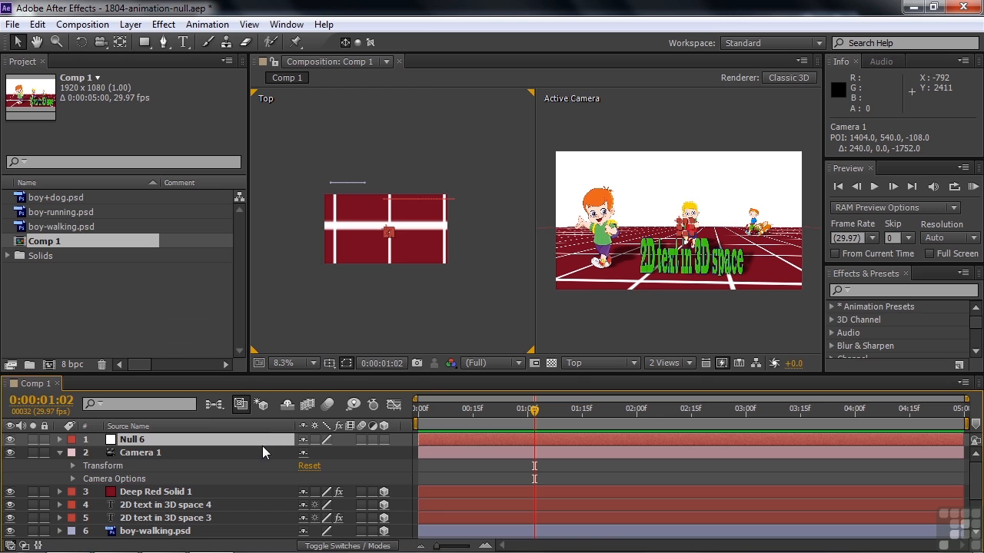
pyautogui.moveTo(95, 461)
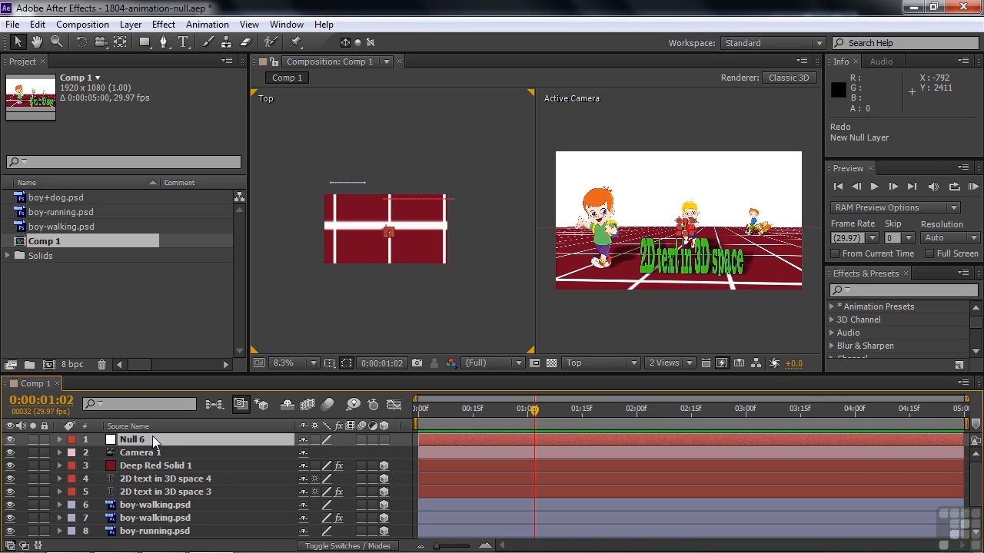
# - Match 3D Null 6's Position to Camera 1's Point of Interest at 1404.0, 540.0, -108.0
pyautogui.click(140, 451)
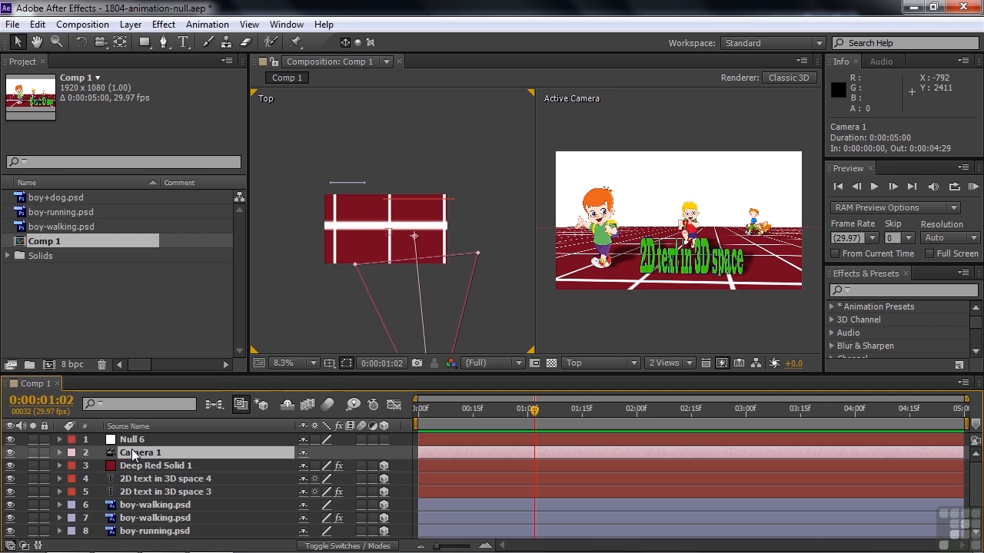
pyautogui.click(60, 451)
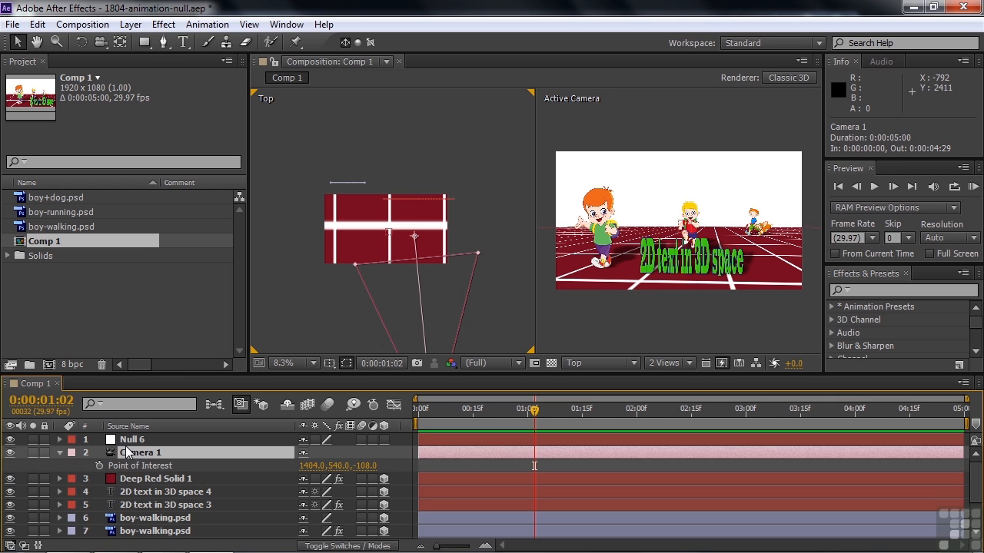
pyautogui.moveTo(190, 479)
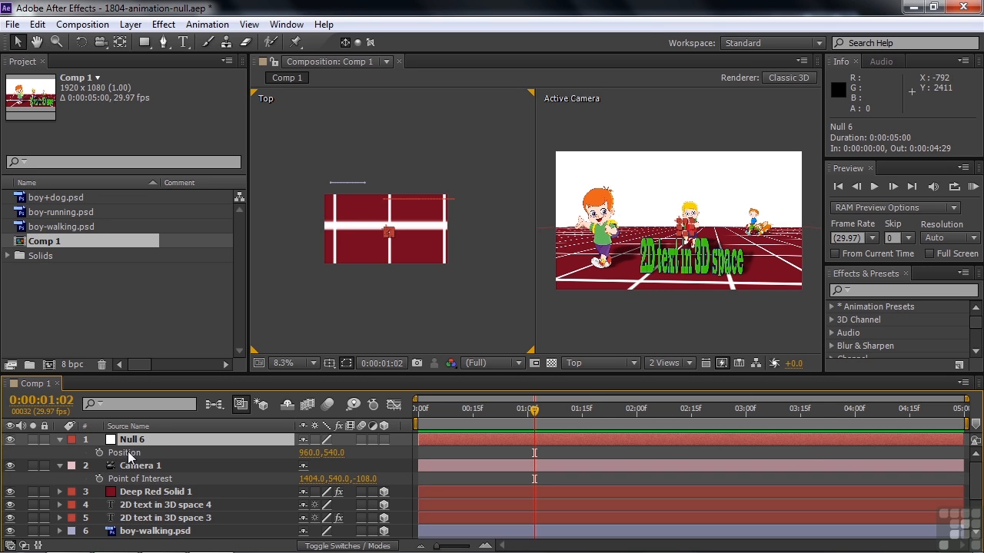
pyautogui.click(124, 452)
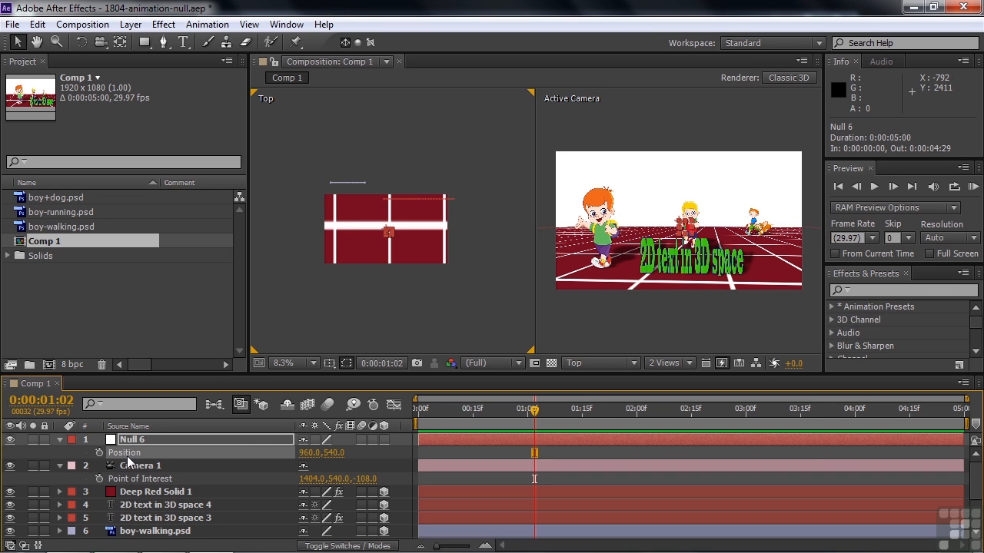
pyautogui.moveTo(203, 448)
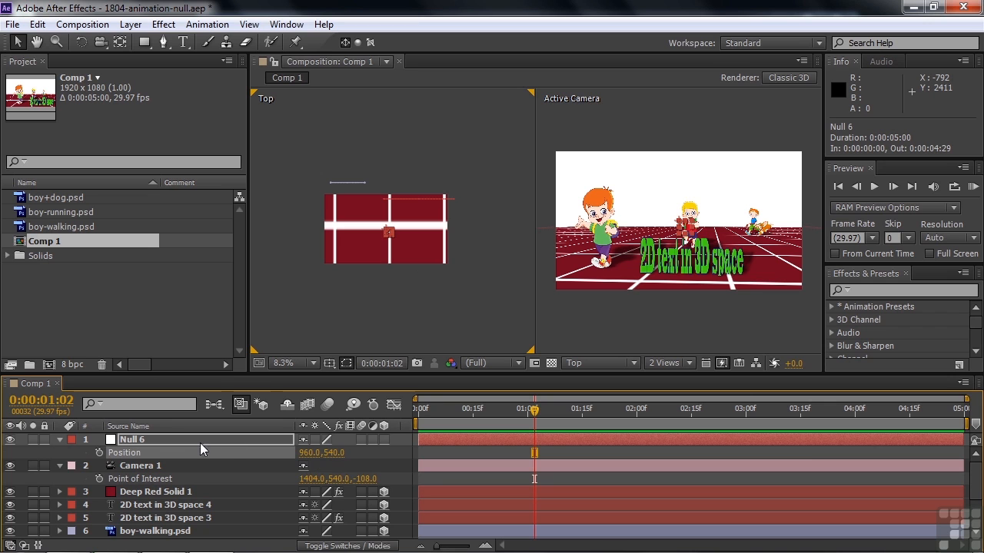
pyautogui.moveTo(376, 454)
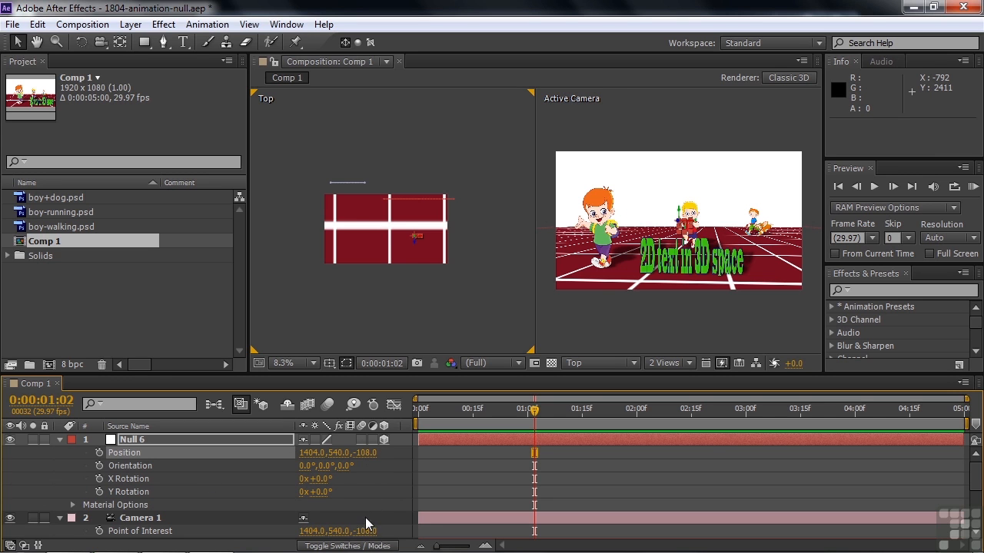
pyautogui.moveTo(375, 461)
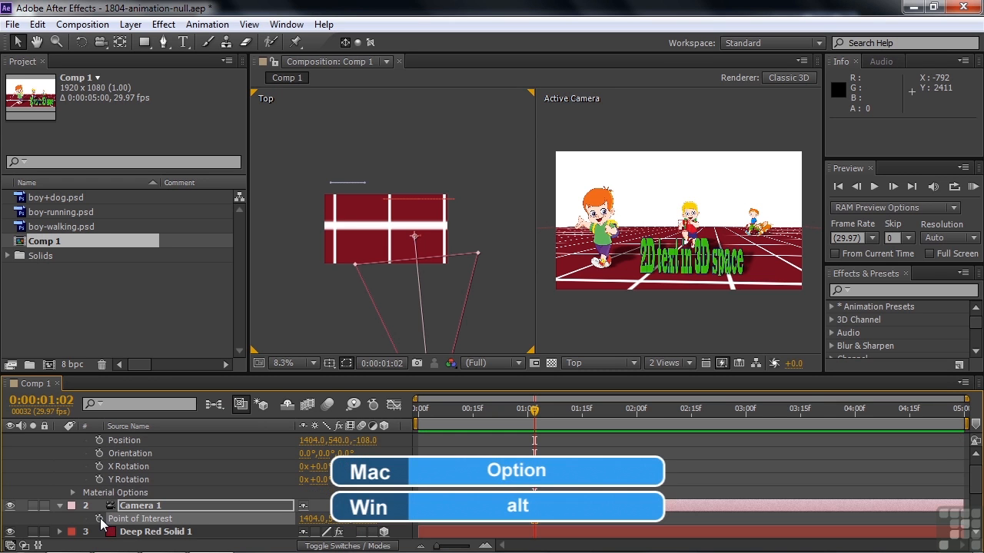
# - Add an expression to Camera 1's Point of Interest linking it to Null 6's Position
pyautogui.click(98, 518)
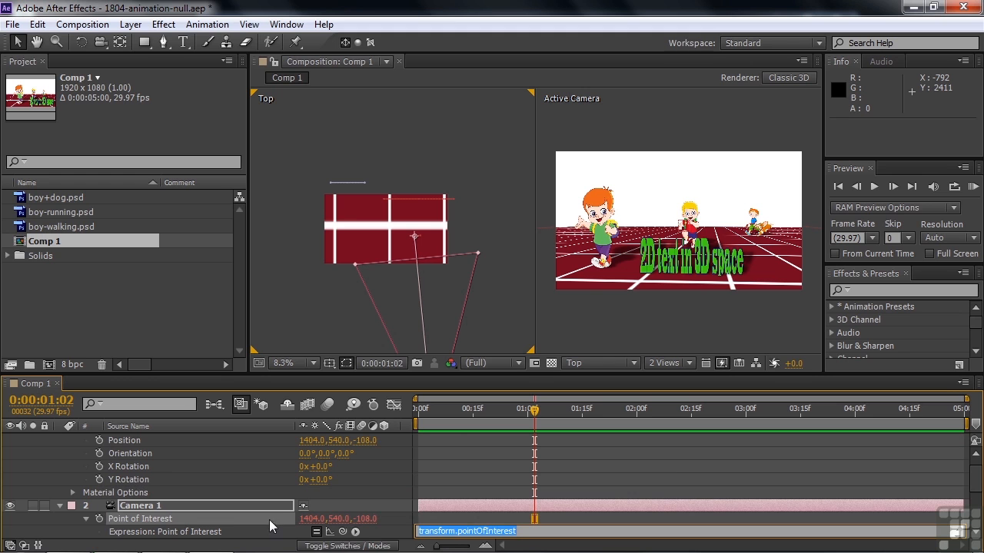
pyautogui.moveTo(341, 532)
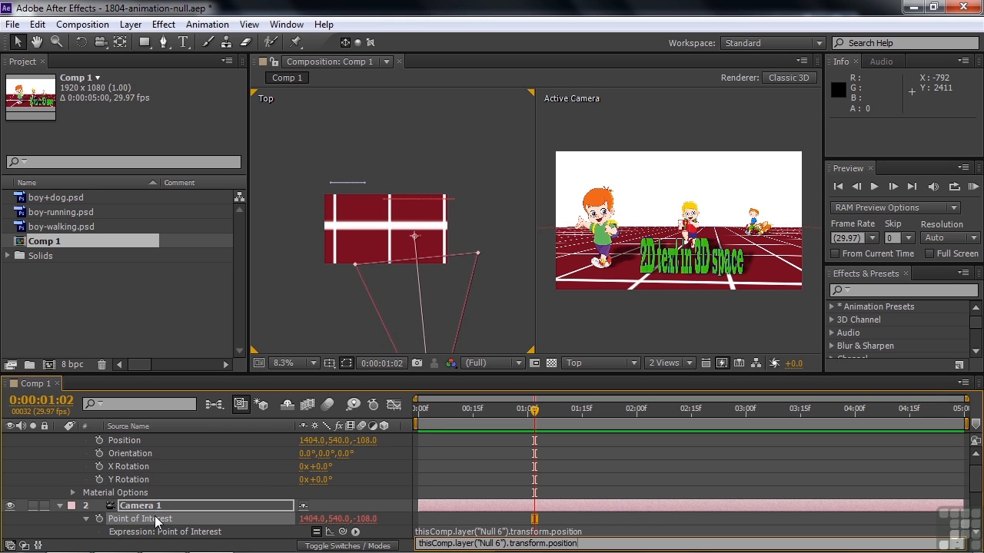
pyautogui.moveTo(423, 260)
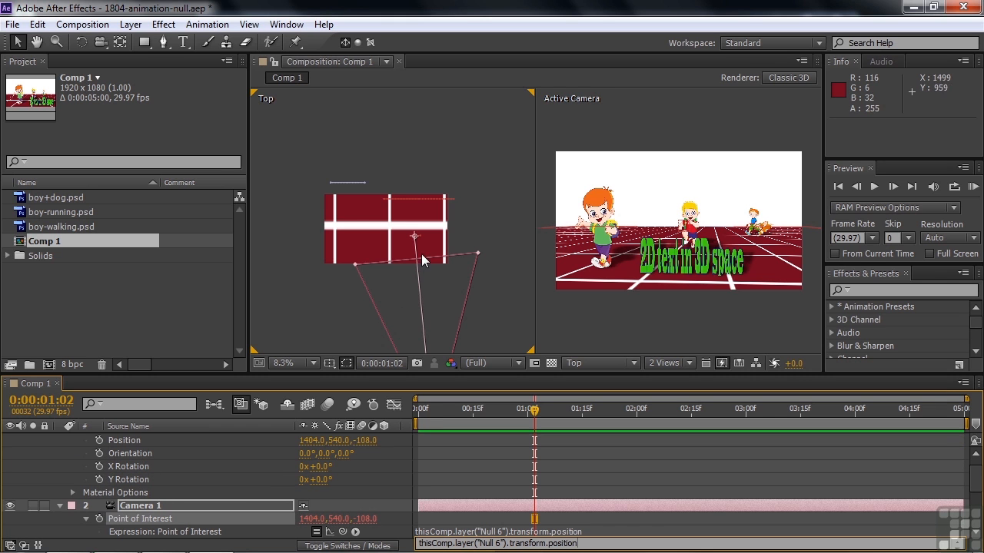
pyautogui.moveTo(418, 236)
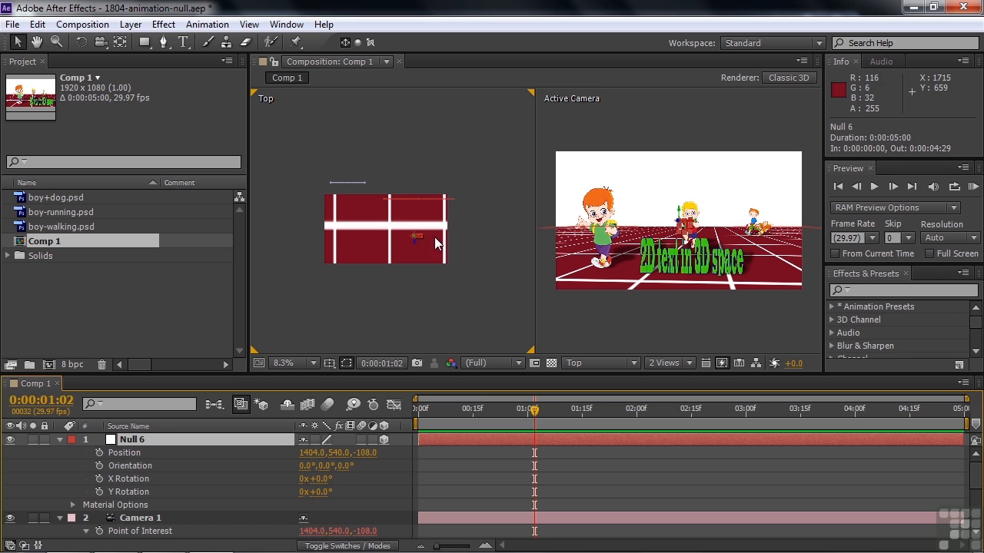
# - Move Null 6 sideways in the Top view so the camera's aim follows it
pyautogui.click(138, 516)
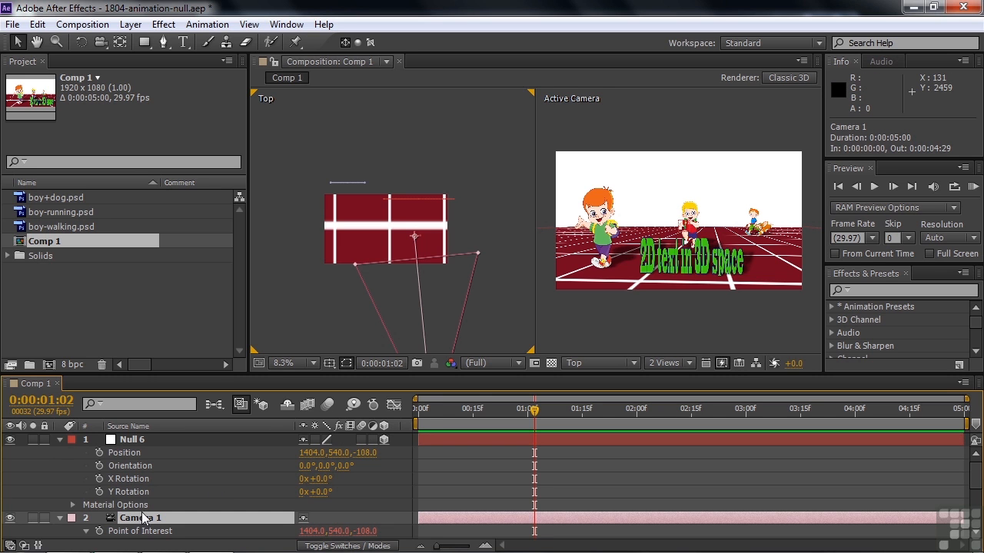
pyautogui.moveTo(418, 238)
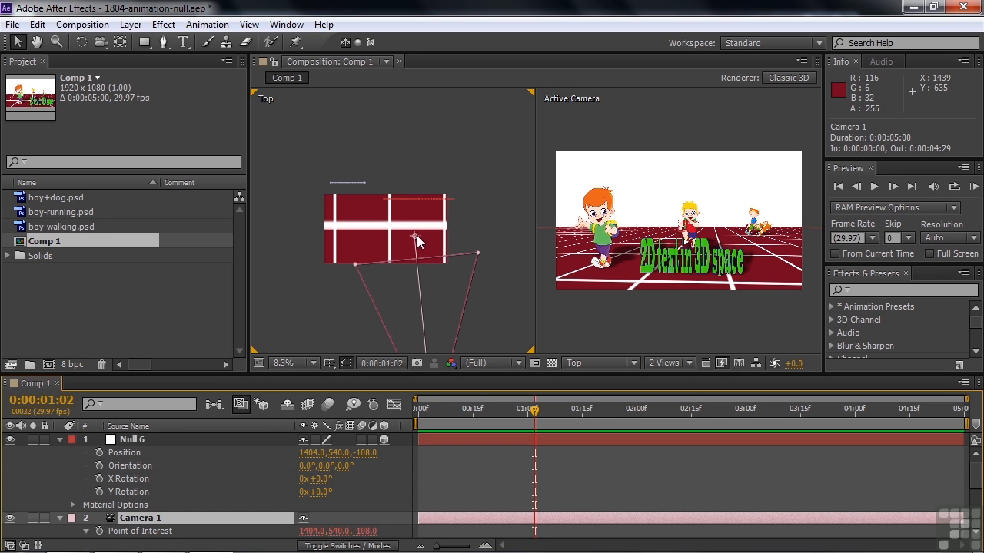
pyautogui.click(132, 439)
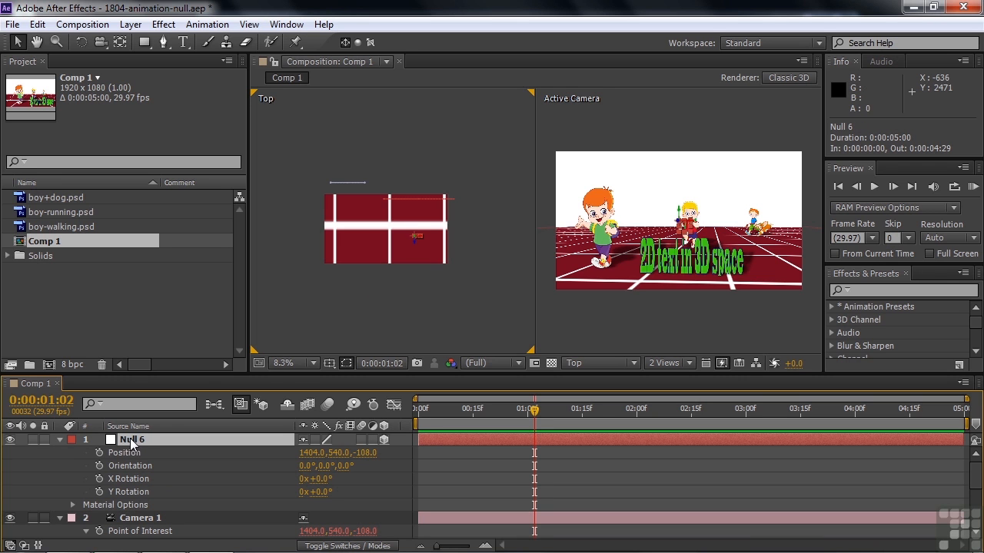
pyautogui.moveTo(415, 240)
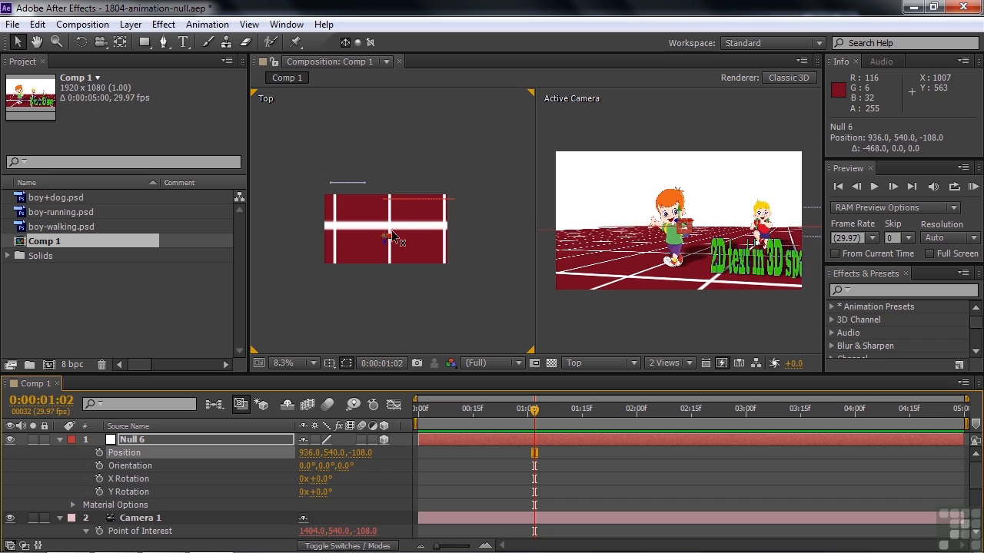
pyautogui.moveTo(384, 234); pyautogui.dragTo(399, 238)
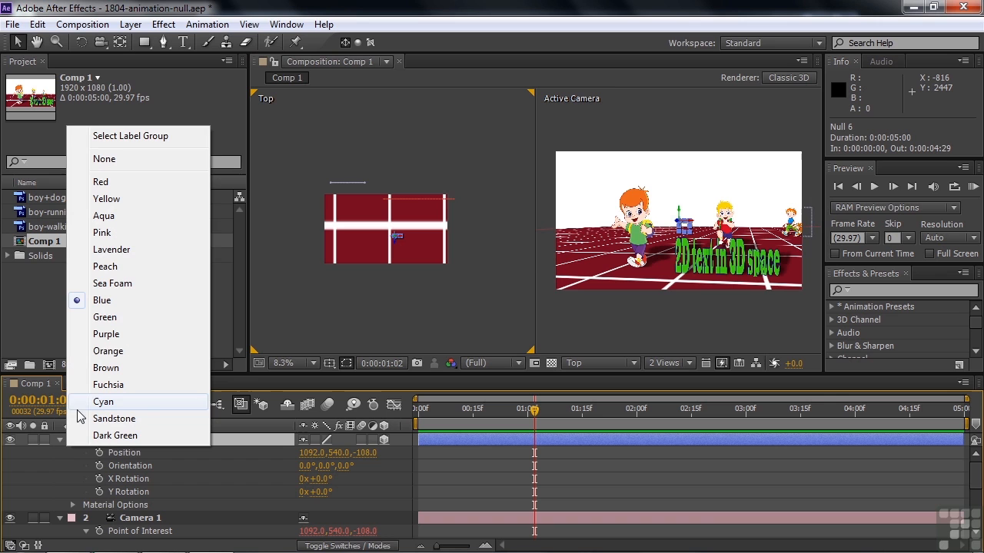
pyautogui.moveTo(108, 234)
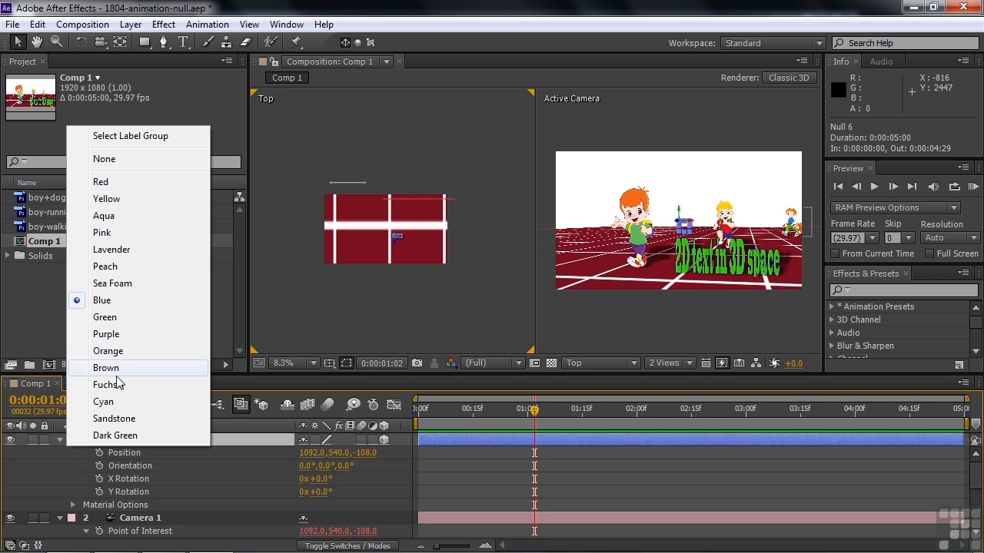
# - Give Null 6 the Brown label colour instead of Blue
pyautogui.click(114, 436)
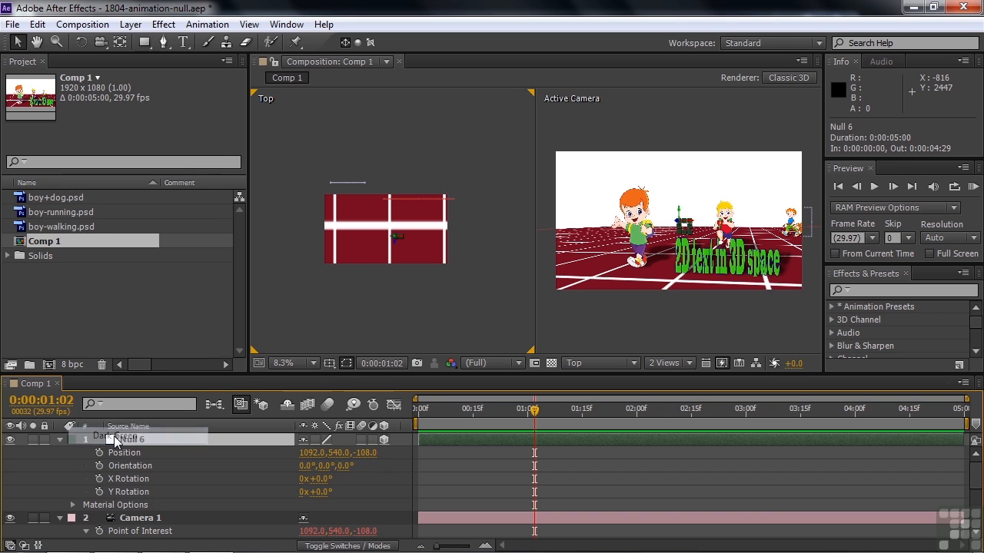